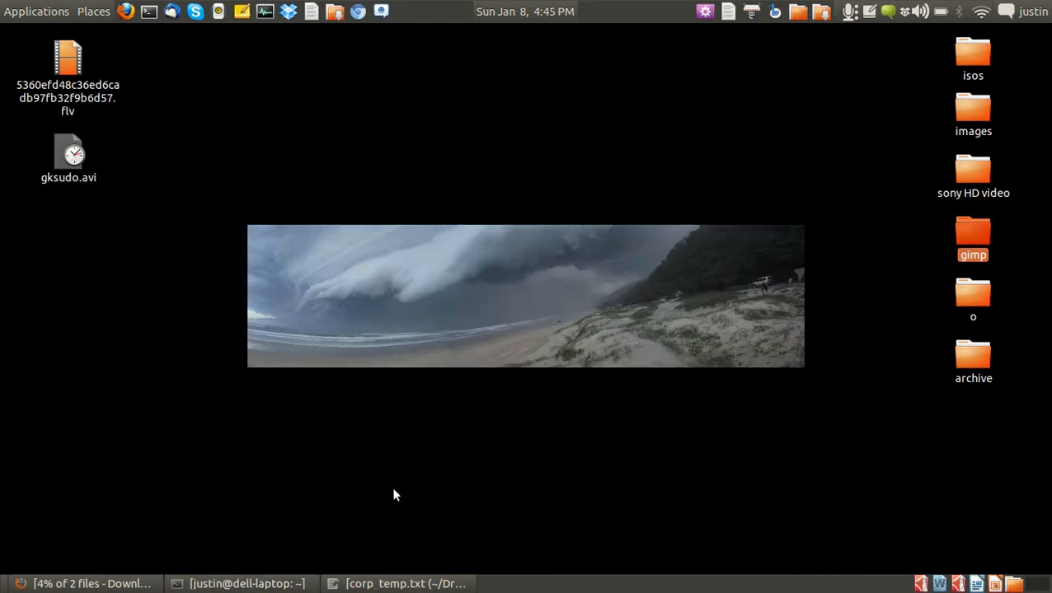
mouse_move(394, 490)
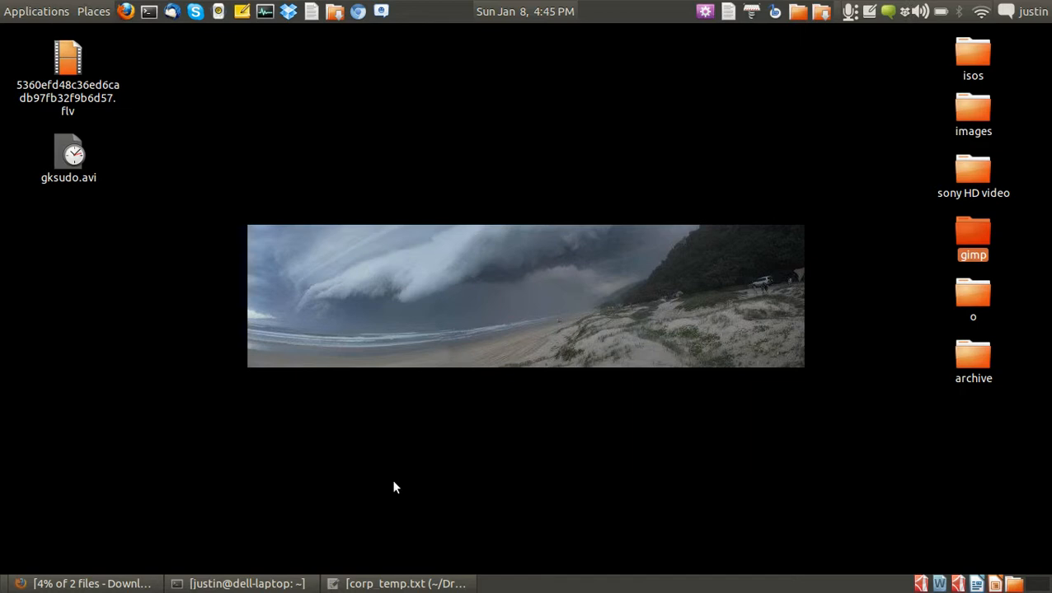
mouse_move(486, 358)
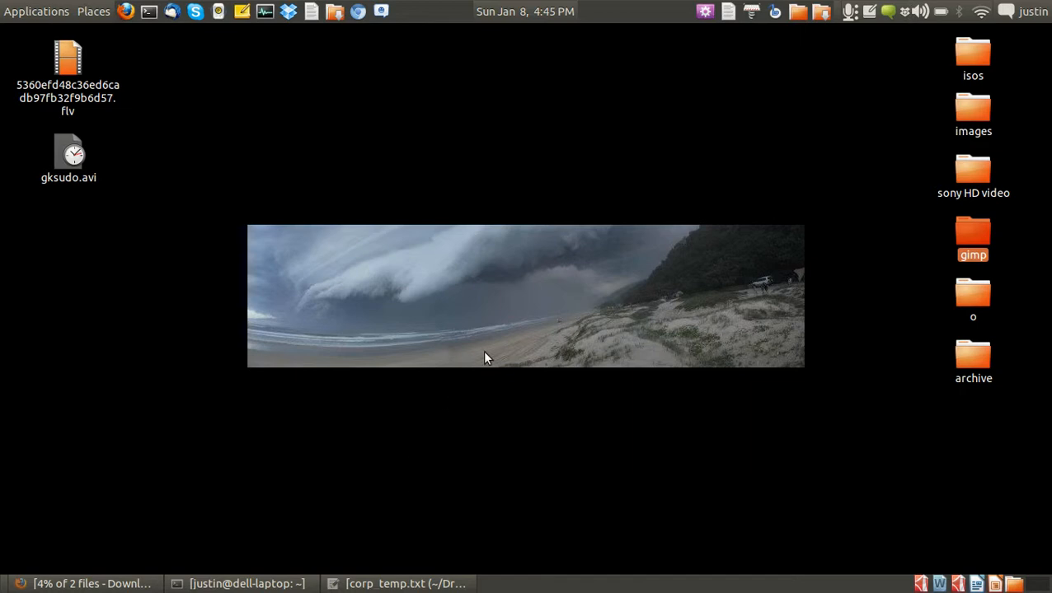
mouse_move(626, 303)
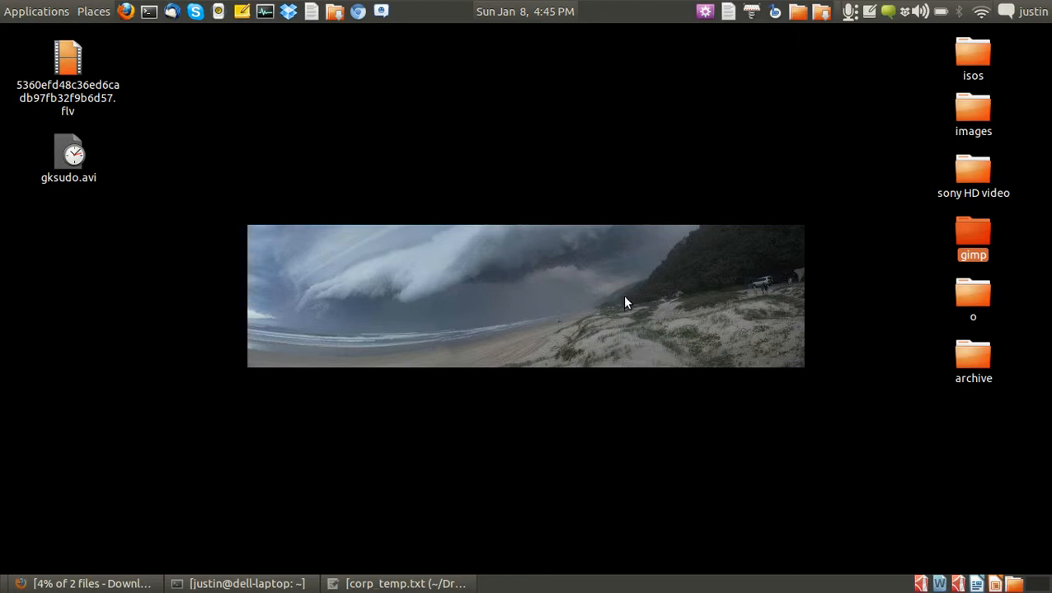
mouse_move(270, 118)
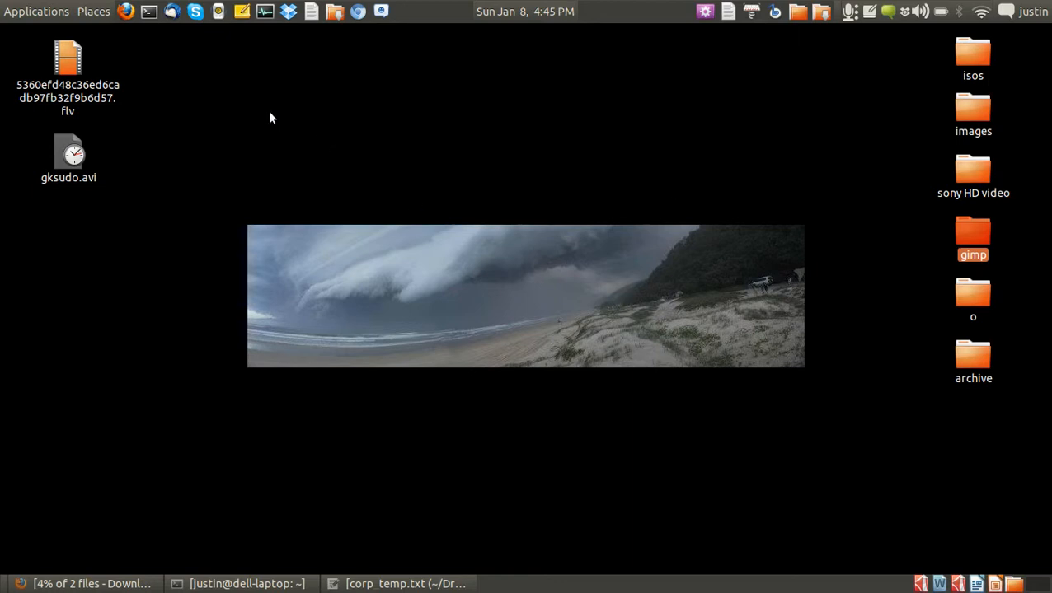
Step: Run 'gksudo nautilus' in a new terminal and authenticate to open Nautilus as root
click(148, 13)
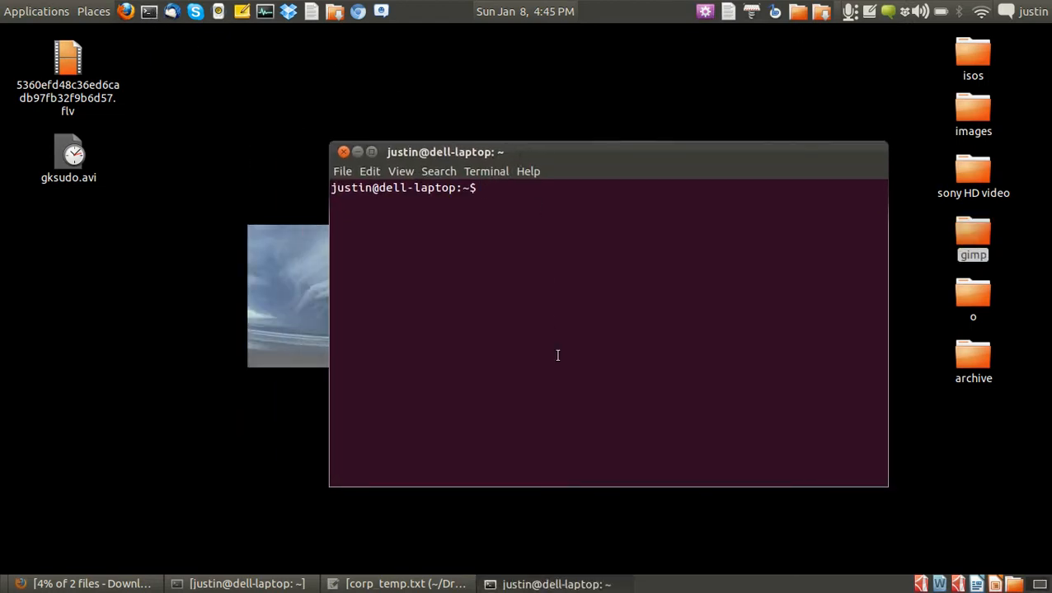
text(gksudo naut)
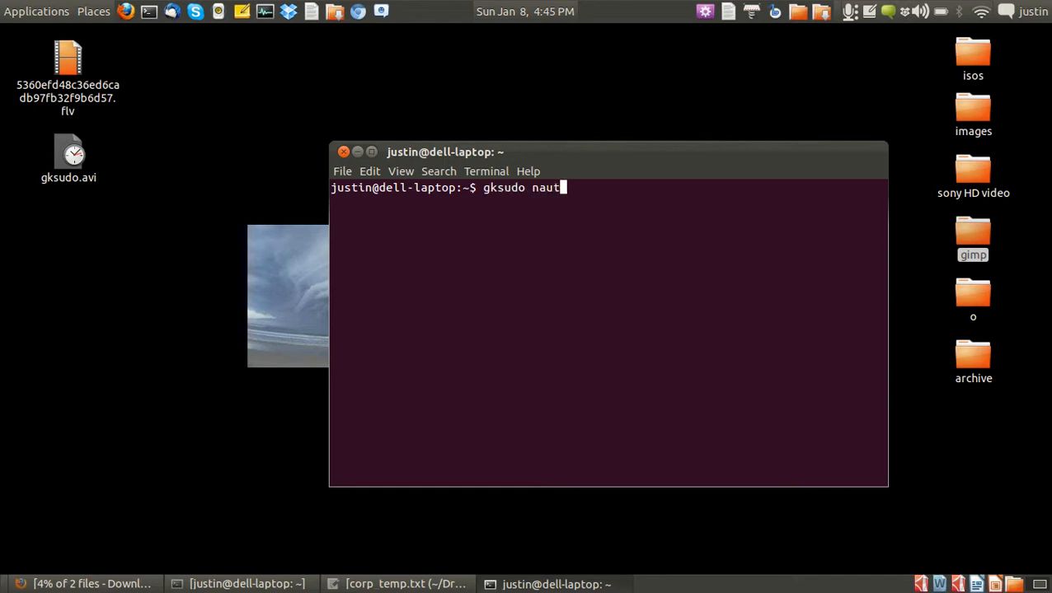
text(ilus)
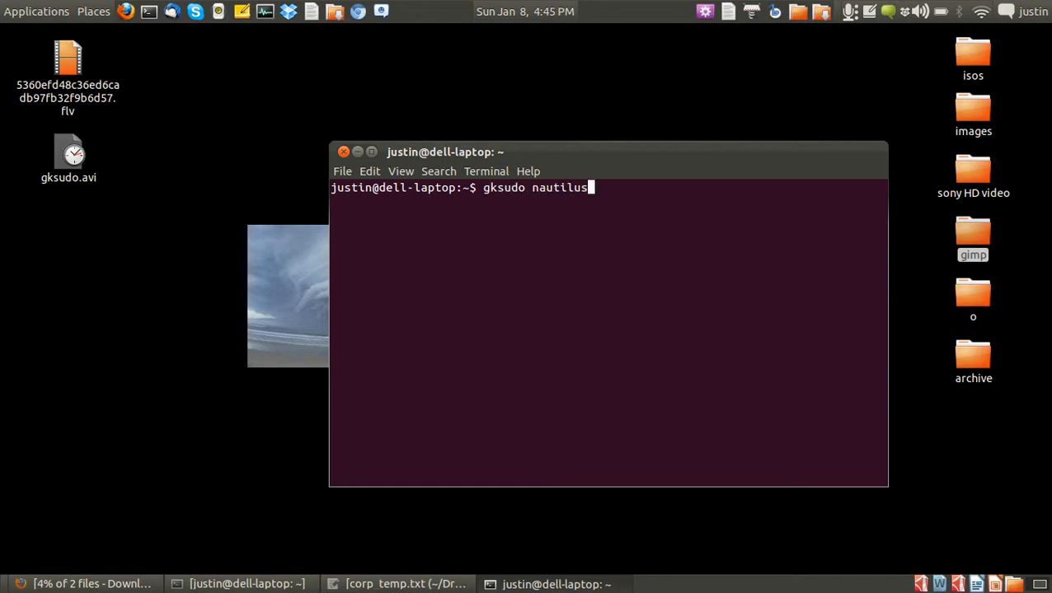
key(Return)
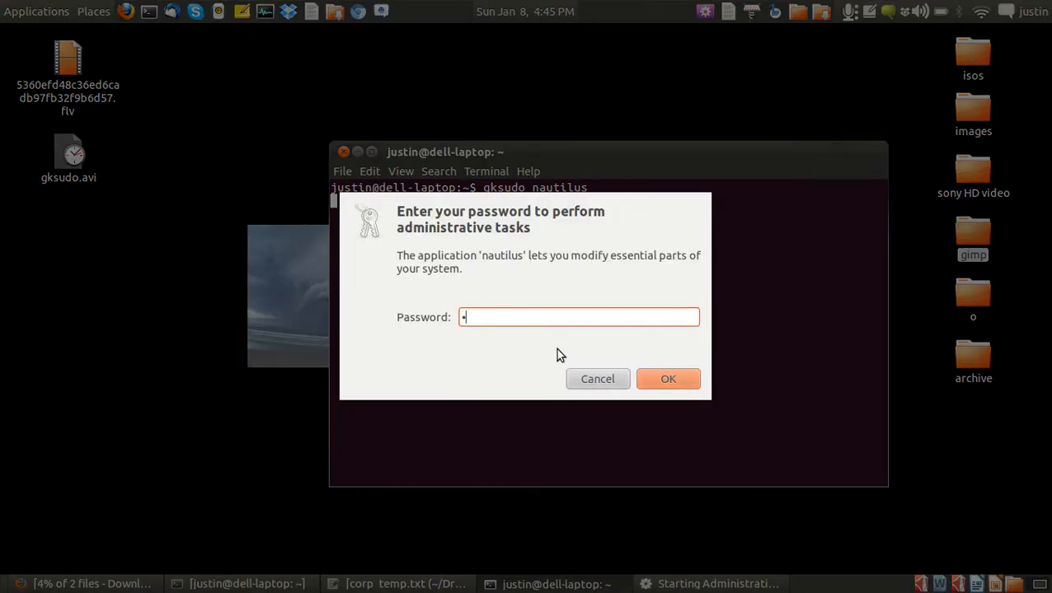
click(667, 378)
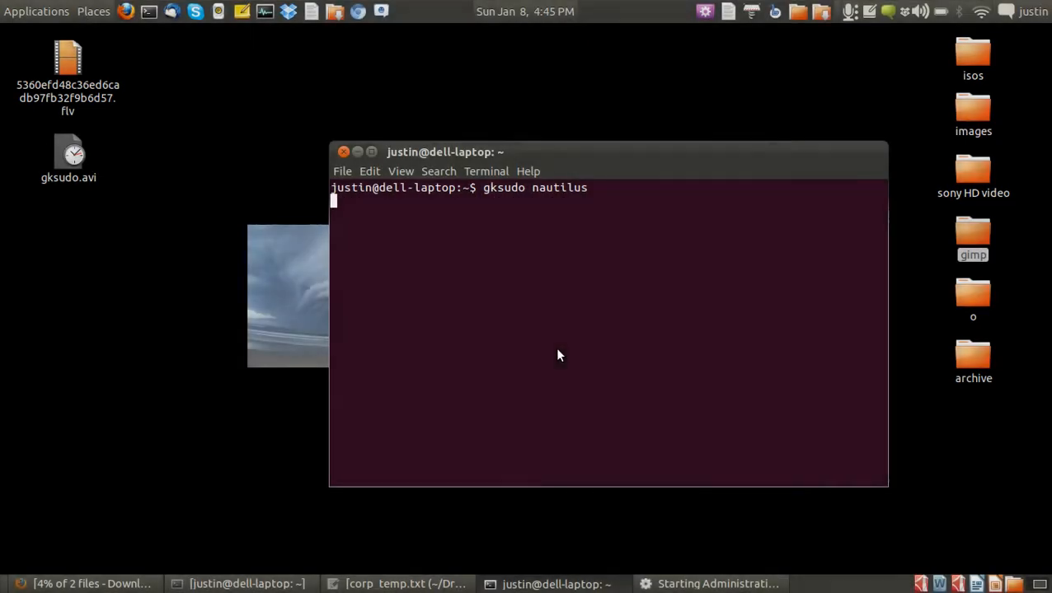
key(Return)
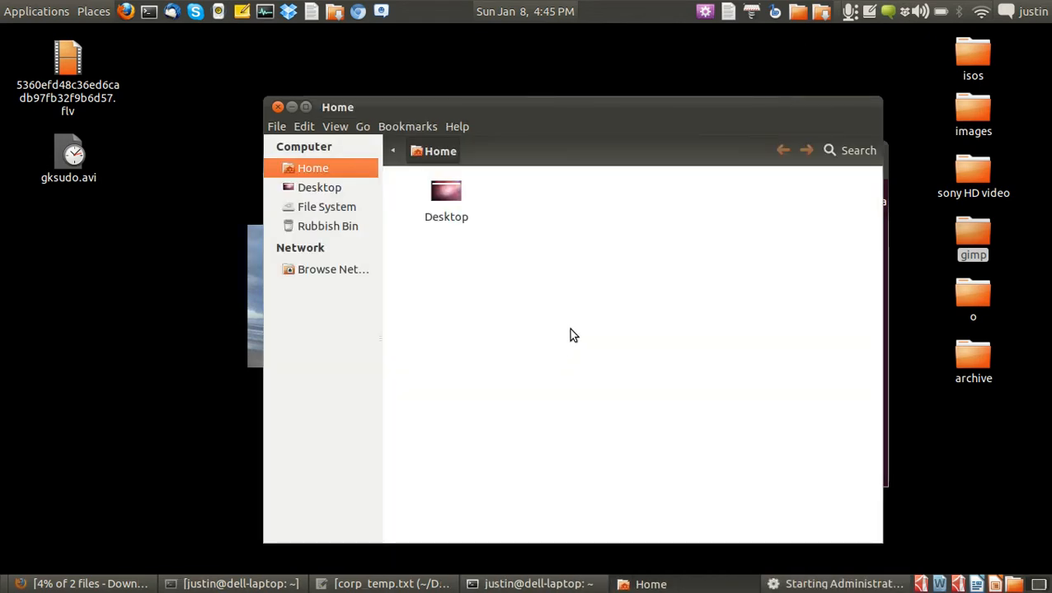